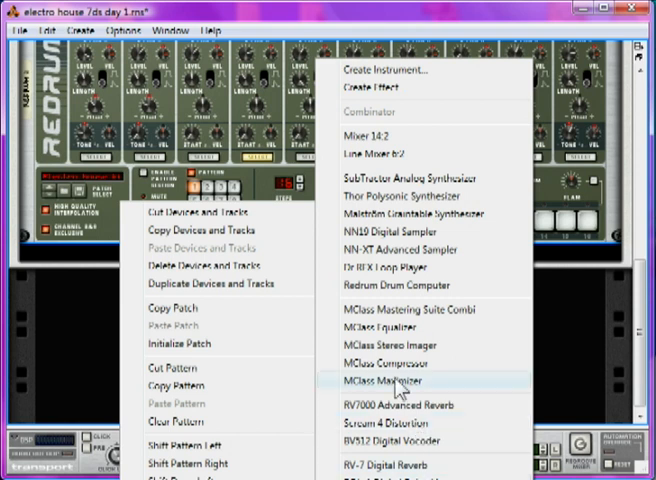
# Add an MClass Equalizer to the rack beneath the drum module.
pyautogui.click(388, 336)
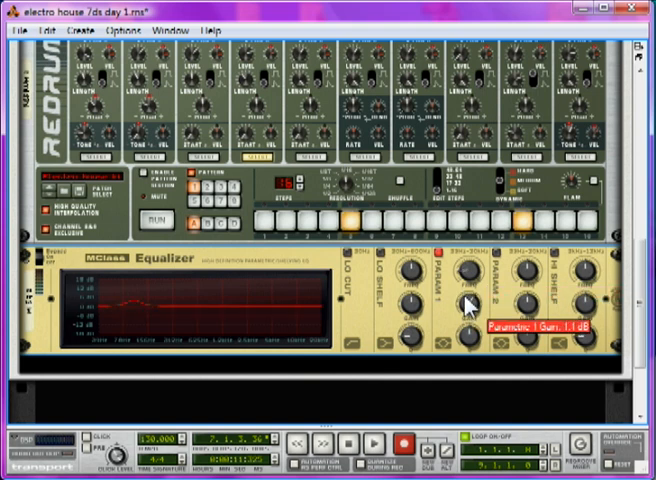
# Boost the gain of the MClass Equalizer's Parametric 1 band.
pyautogui.moveTo(468, 296); pyautogui.dragTo(468, 280)
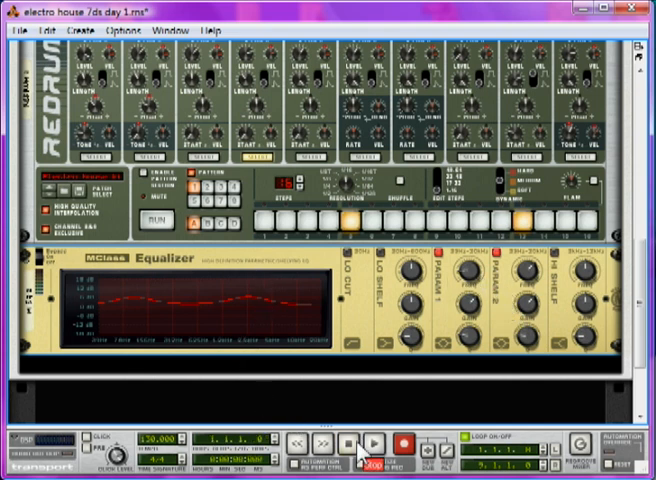
pyautogui.click(376, 440)
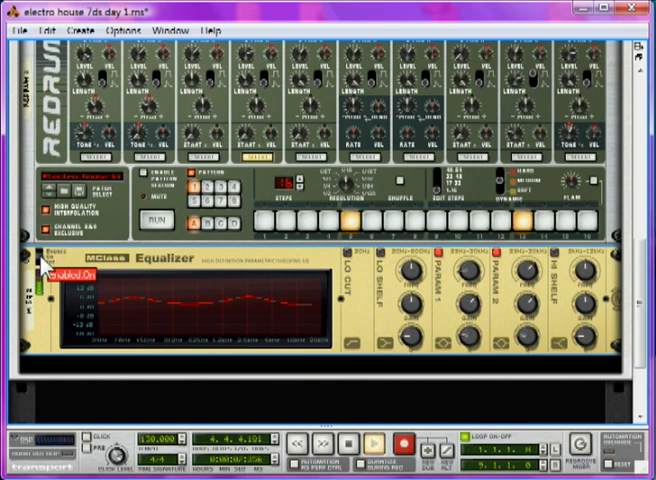
pyautogui.click(374, 442)
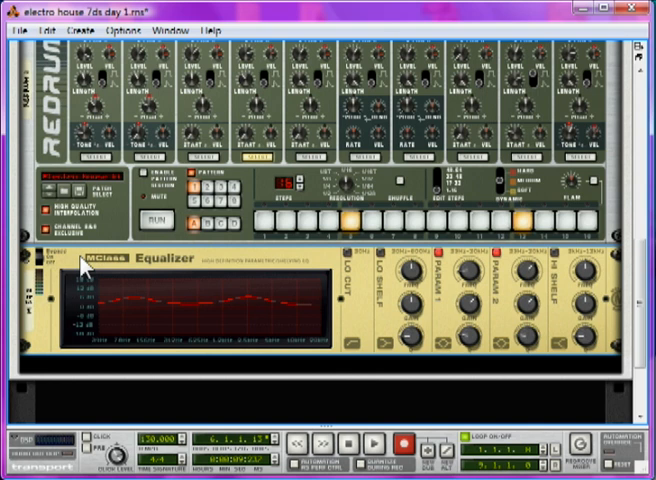
pyautogui.moveTo(88, 264)
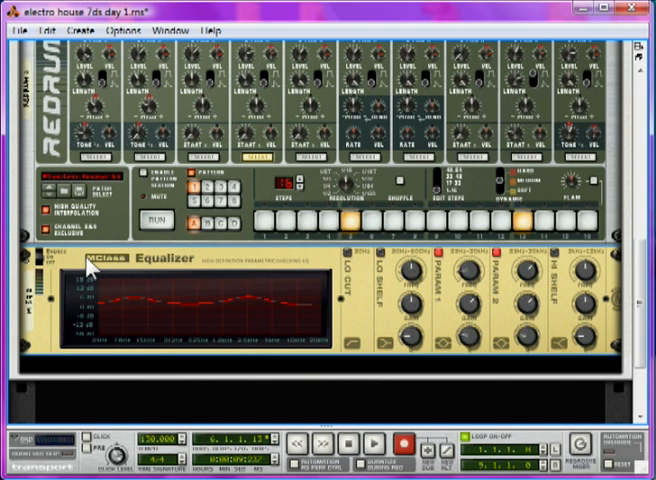
pyautogui.moveTo(90, 270)
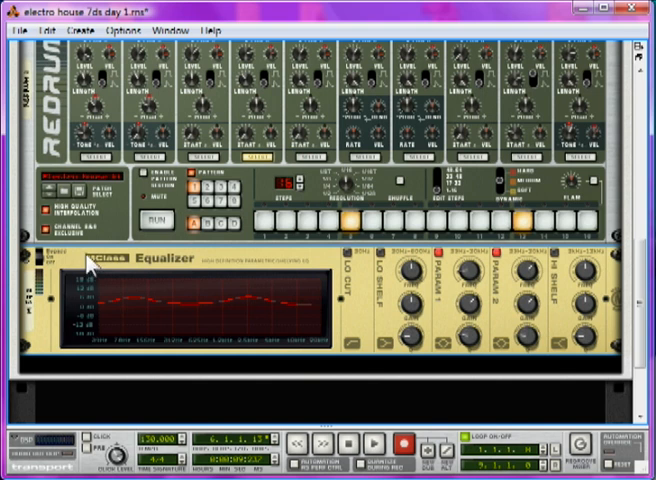
pyautogui.moveTo(90, 262)
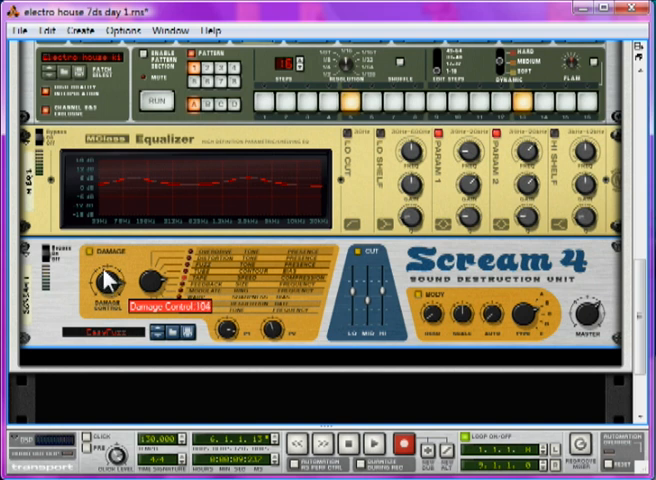
pyautogui.click(348, 444)
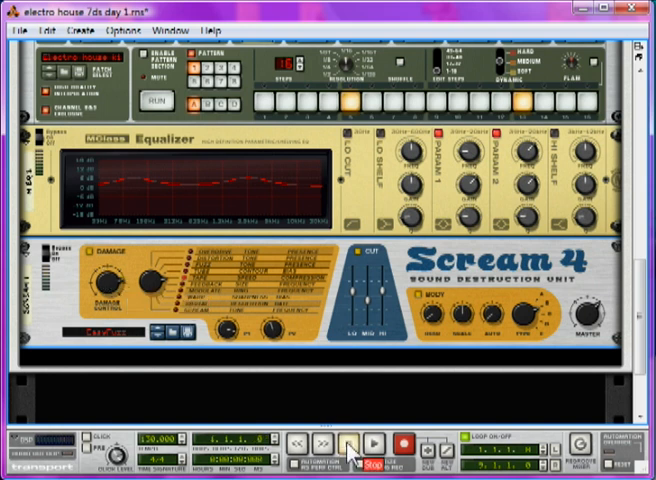
pyautogui.click(348, 444)
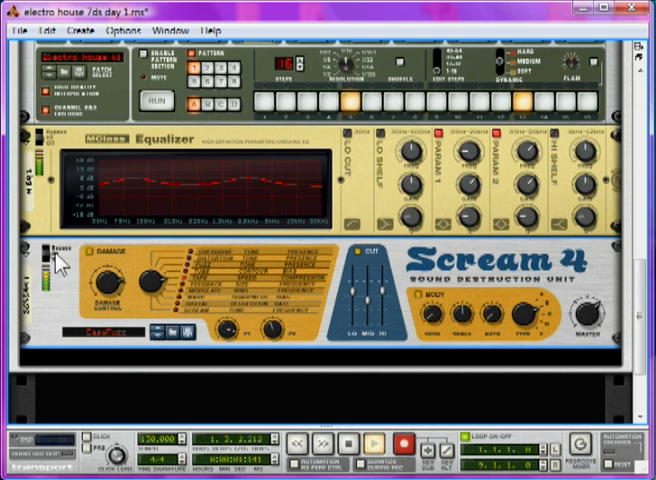
pyautogui.click(58, 252)
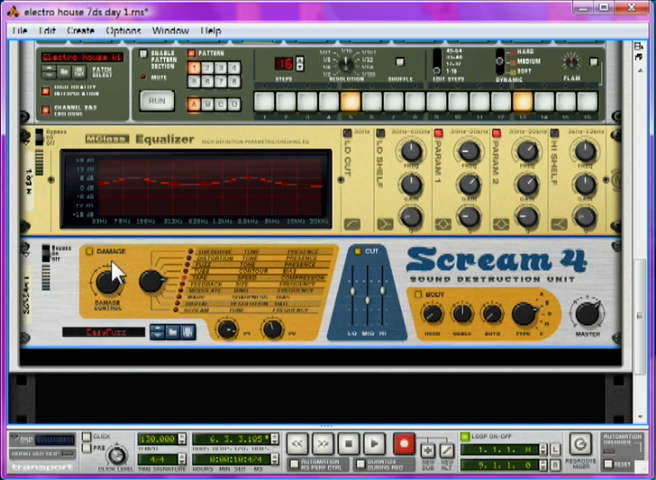
pyautogui.moveTo(204, 316)
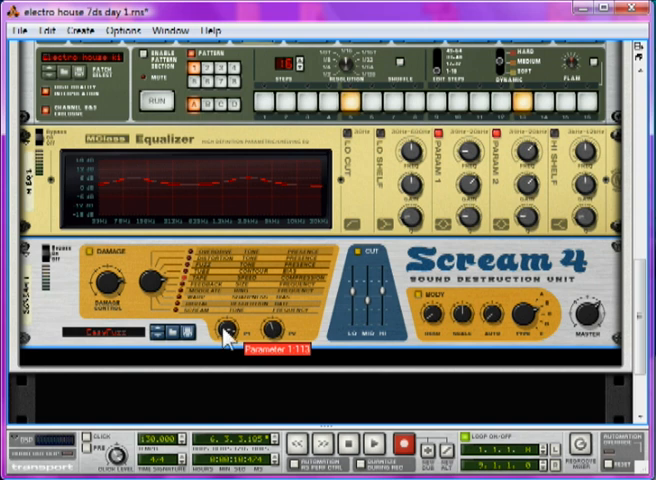
pyautogui.moveTo(228, 372)
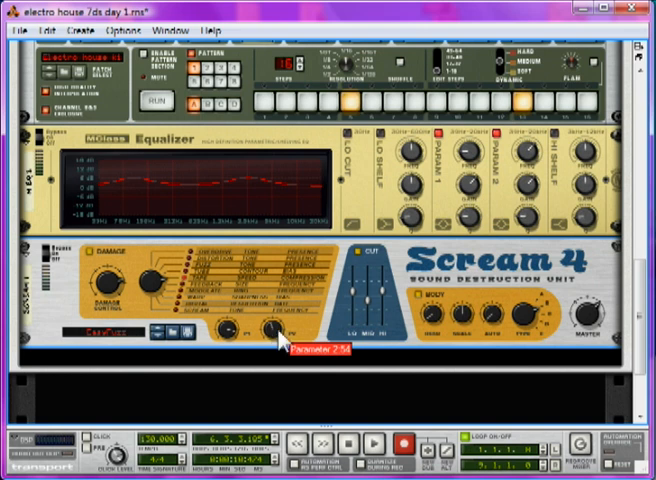
pyautogui.moveTo(280, 336)
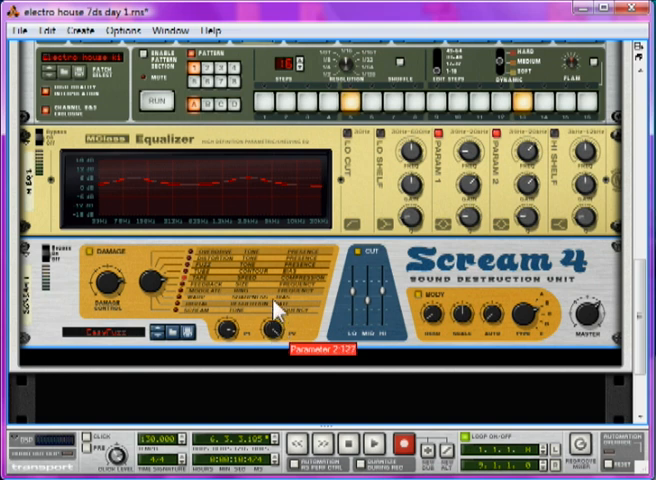
pyautogui.moveTo(278, 436)
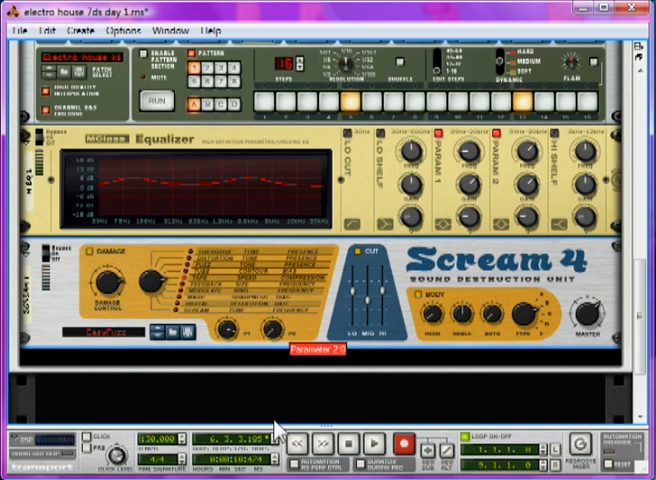
# Retune the Scream 4's second damage parameter while auditioning the loop.
pyautogui.click(374, 444)
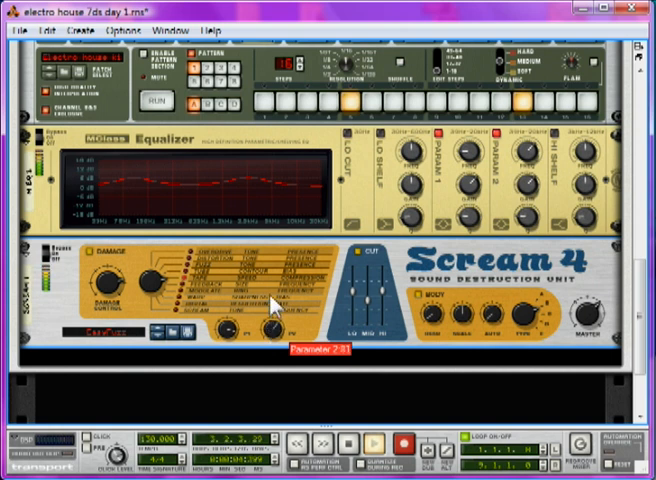
pyautogui.click(372, 442)
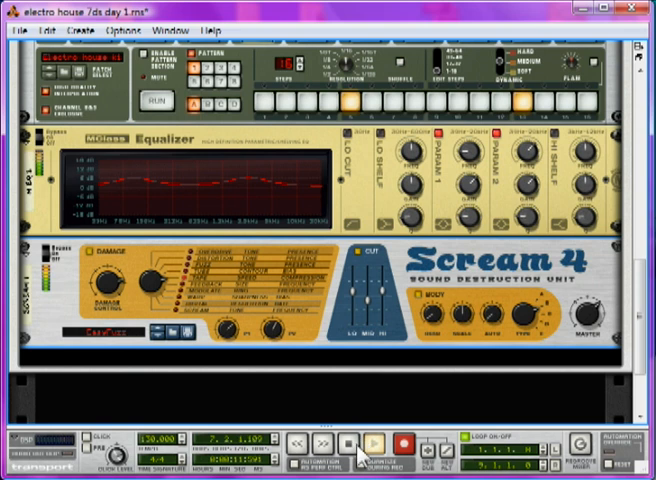
pyautogui.click(372, 444)
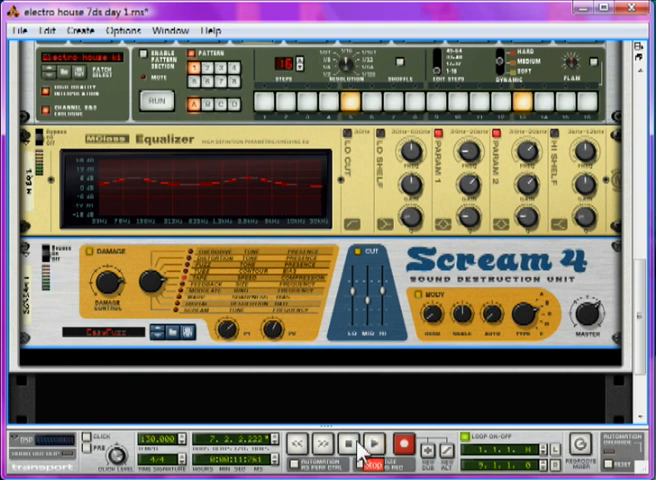
pyautogui.moveTo(284, 368)
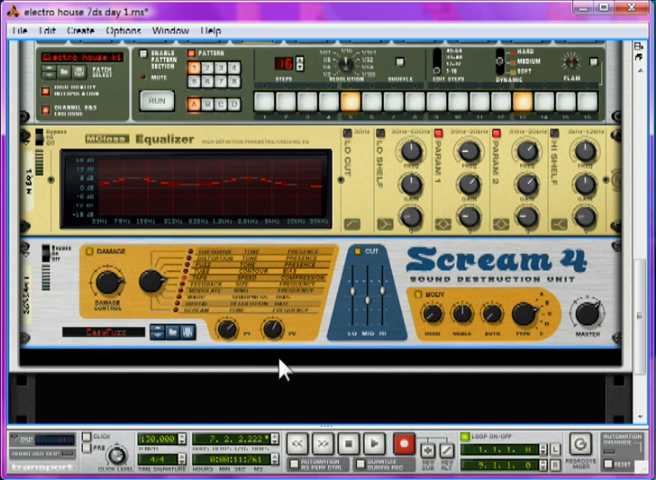
pyautogui.moveTo(280, 366)
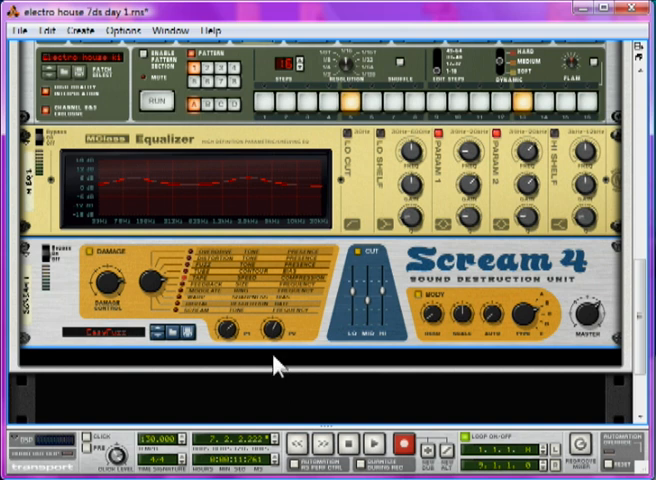
pyautogui.moveTo(264, 402)
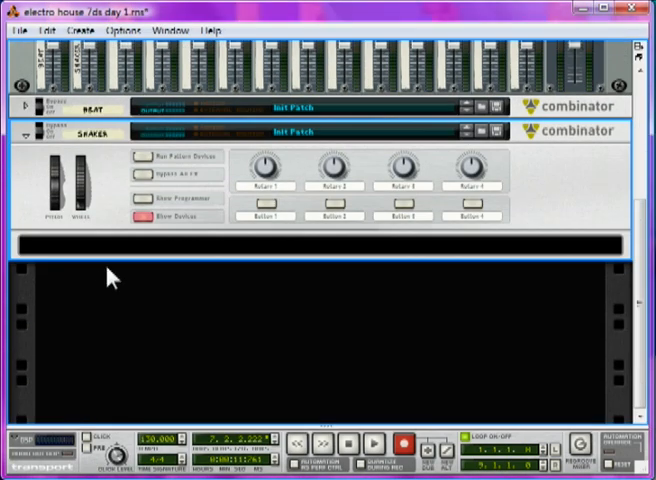
# Create a Dr. Rex loop player inside the Sampler combinator.
pyautogui.rightClick(110, 276)
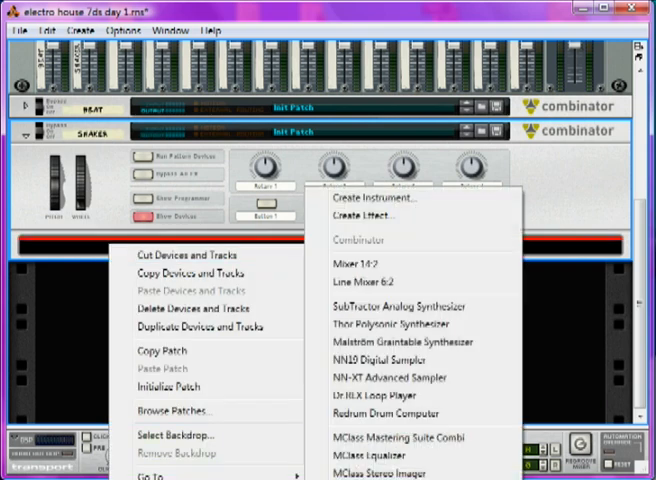
pyautogui.click(372, 396)
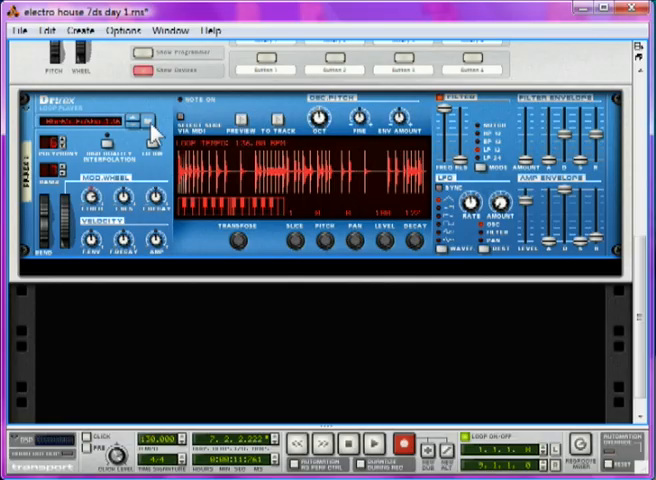
# Send the Dr. Rex loop slices to its sequencer track.
pyautogui.click(148, 126)
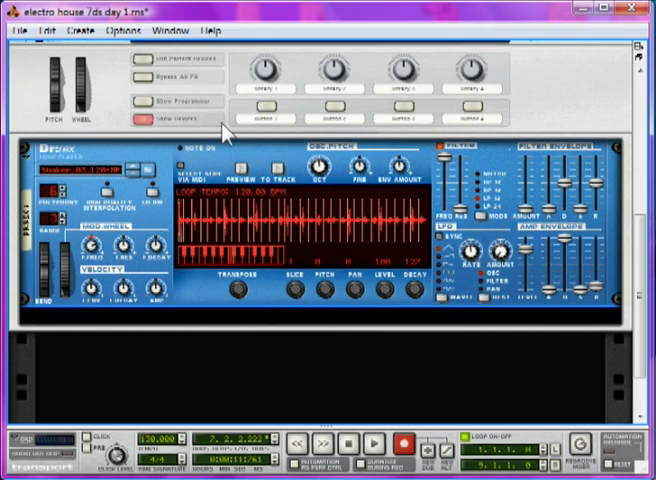
pyautogui.moveTo(244, 362)
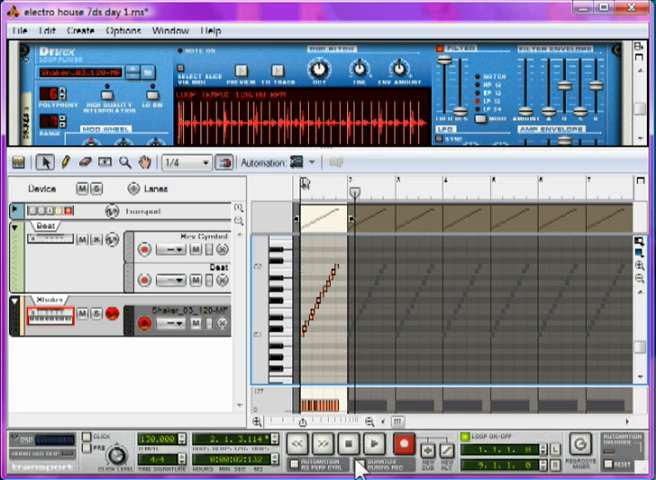
# Audition the Dr. Rex loop before adding the Scream 4 distortion unit.
pyautogui.click(374, 448)
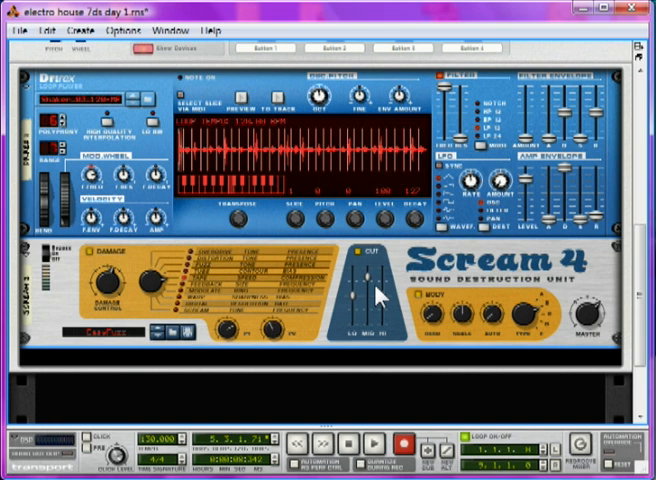
pyautogui.moveTo(388, 296)
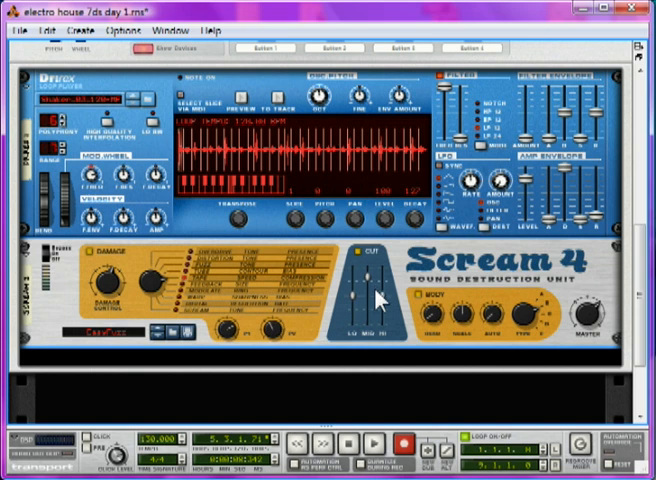
pyautogui.moveTo(384, 302)
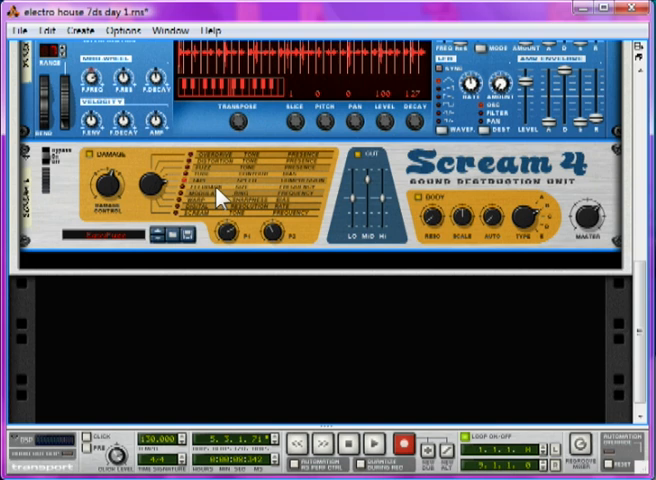
# Insert an ECF-42 envelope filter after the Scream 4 and audition the filtered loop.
pyautogui.rightClick(220, 196)
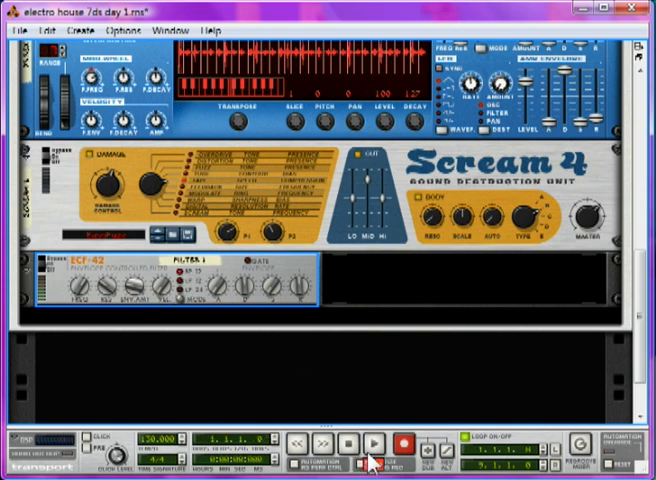
pyautogui.click(372, 442)
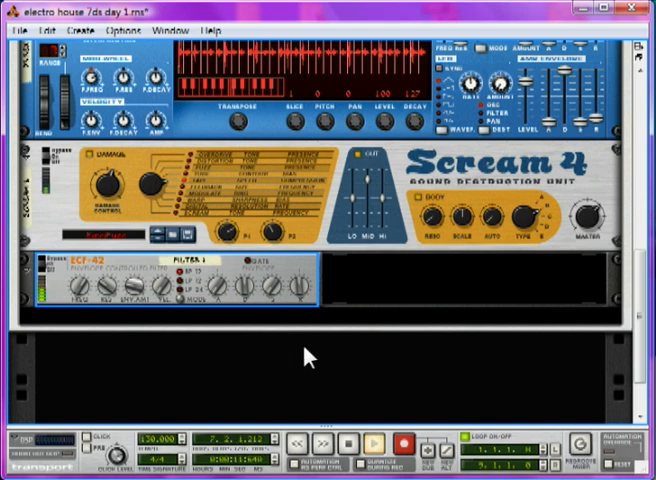
pyautogui.click(372, 444)
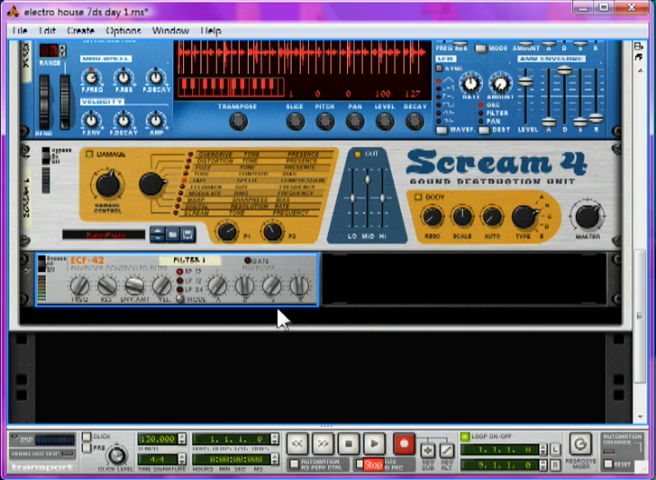
pyautogui.moveTo(276, 302)
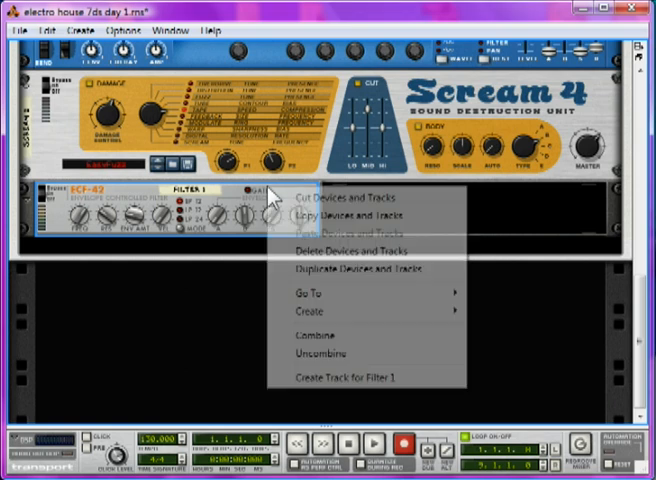
pyautogui.moveTo(312, 320)
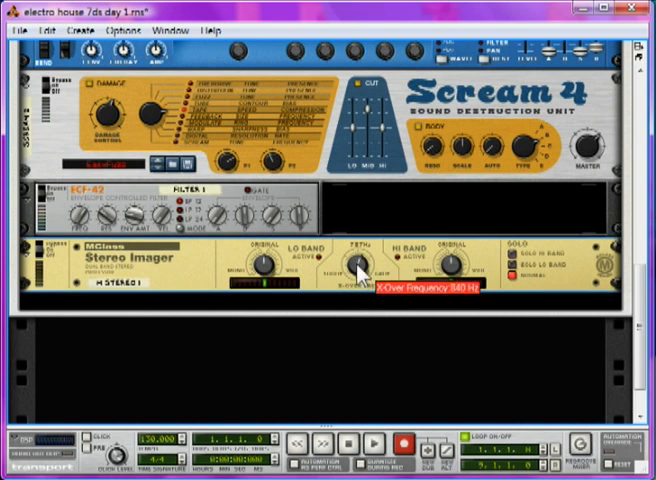
# Raise the MClass Stereo Imager's crossover frequency to about 2.47 kHz.
pyautogui.moveTo(362, 268); pyautogui.dragTo(368, 256)
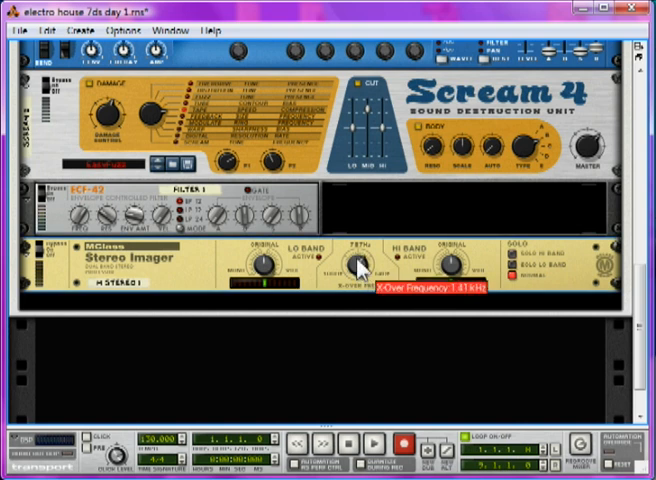
pyautogui.moveTo(358, 264); pyautogui.dragTo(362, 258)
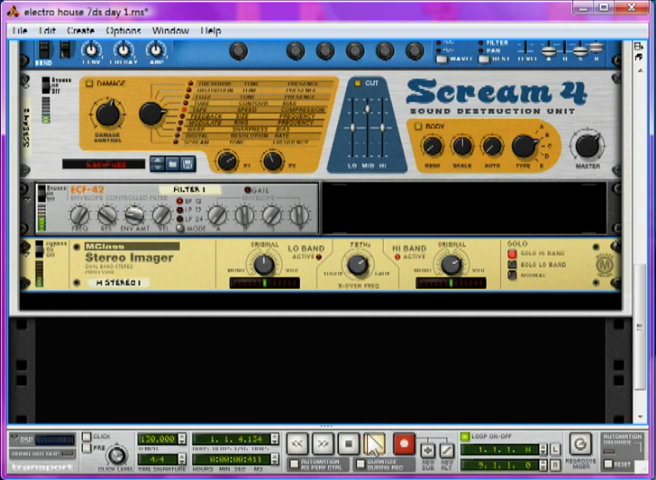
pyautogui.click(348, 442)
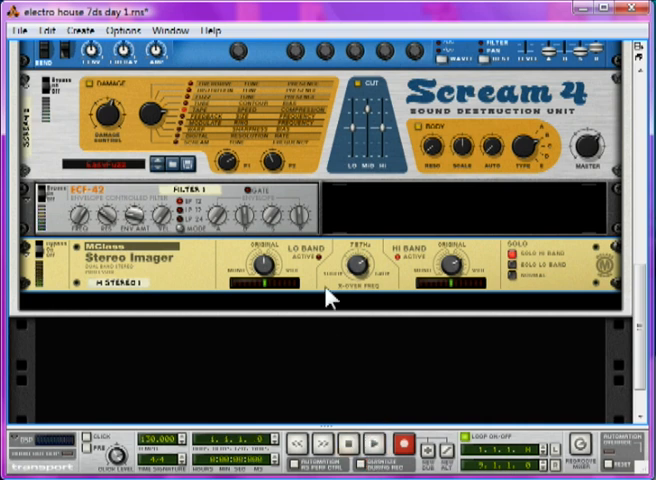
pyautogui.rightClick(328, 296)
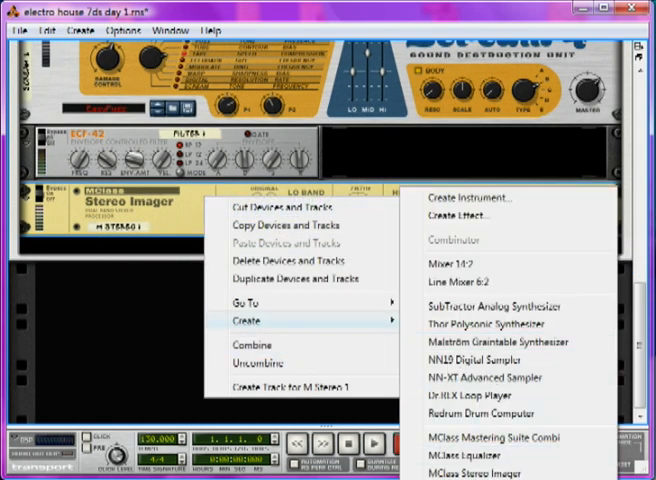
# Add an MClass Maximizer after the Stereo Imager and audition the processed loop.
pyautogui.click(488, 472)
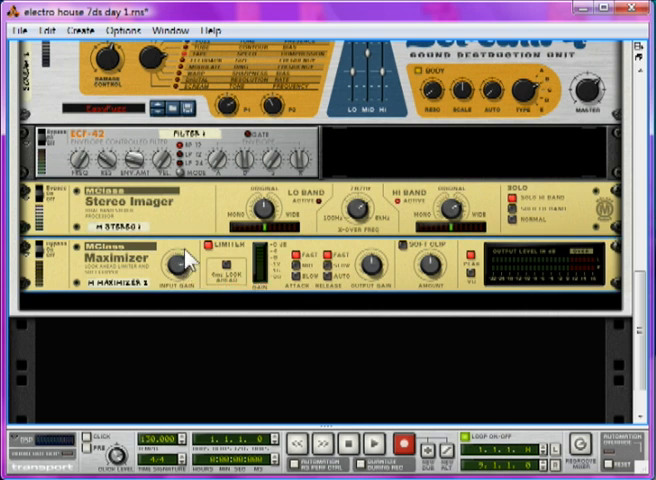
pyautogui.moveTo(232, 280)
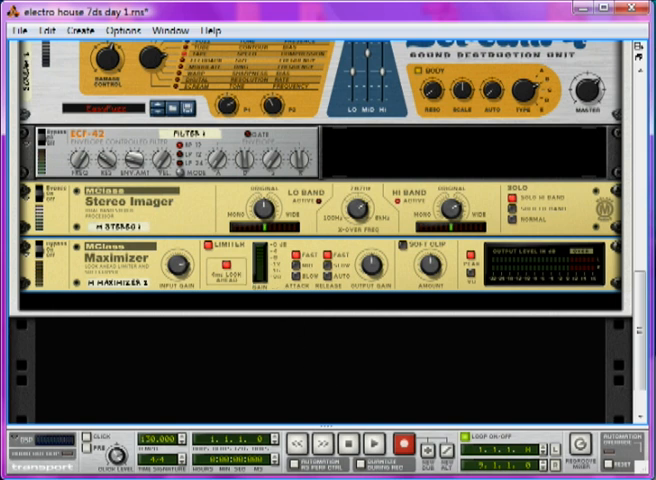
pyautogui.click(376, 444)
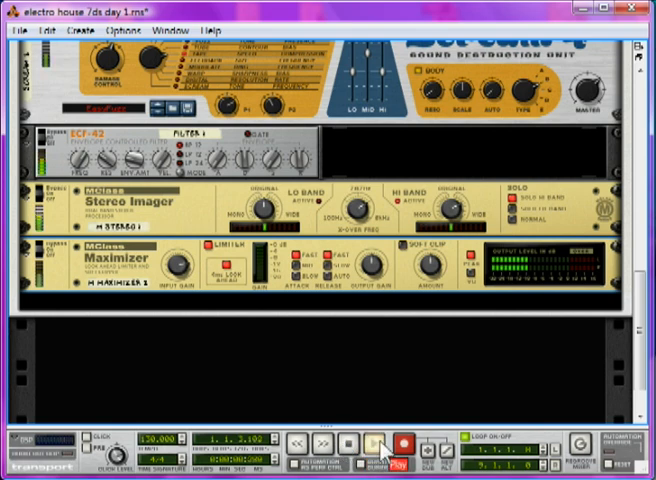